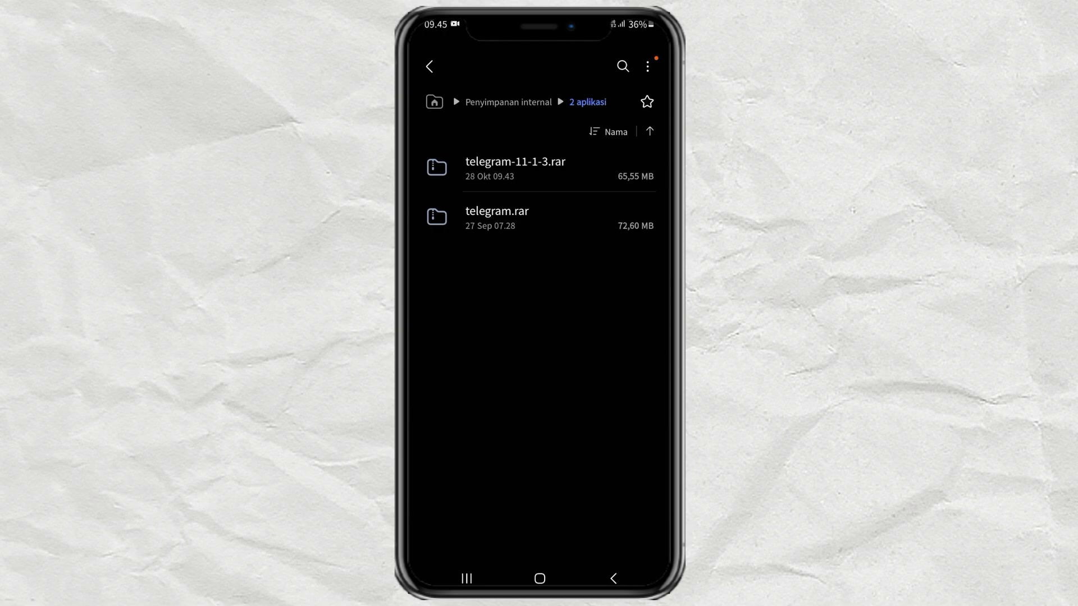
# - Leave My Files and return to the phone's home screen
pyautogui.click(539, 578)
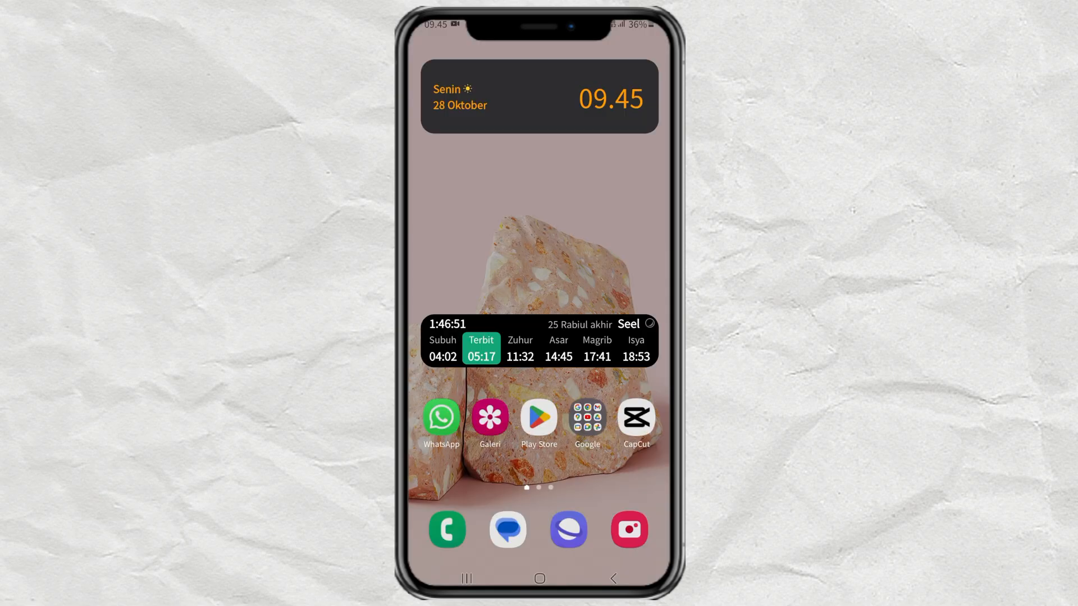
# - Launch the installed RAR app from its Google Play Store page via Buka
pyautogui.click(539, 418)
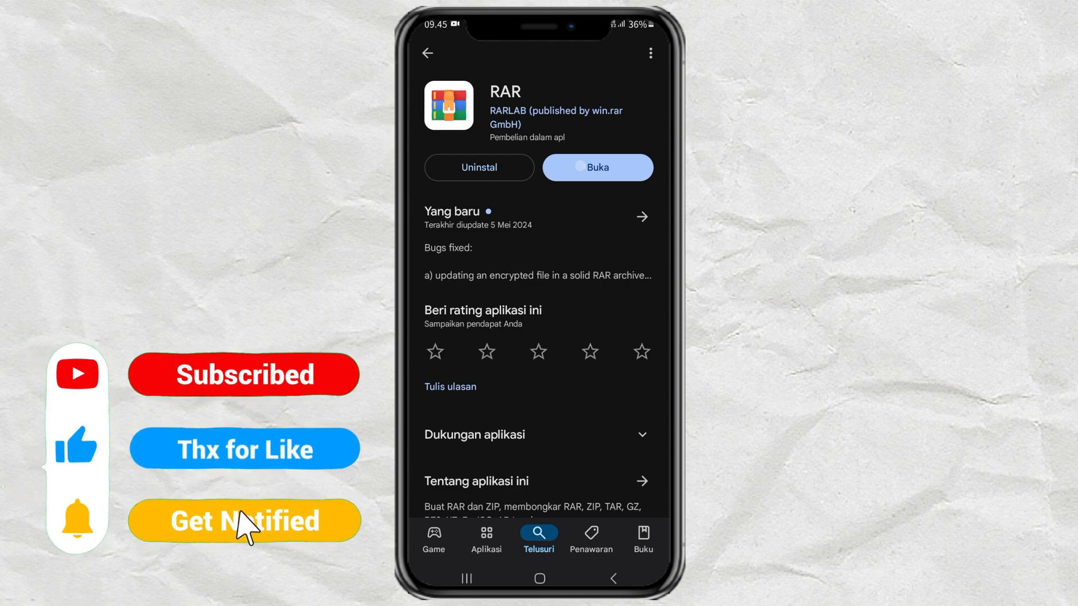
pyautogui.click(596, 167)
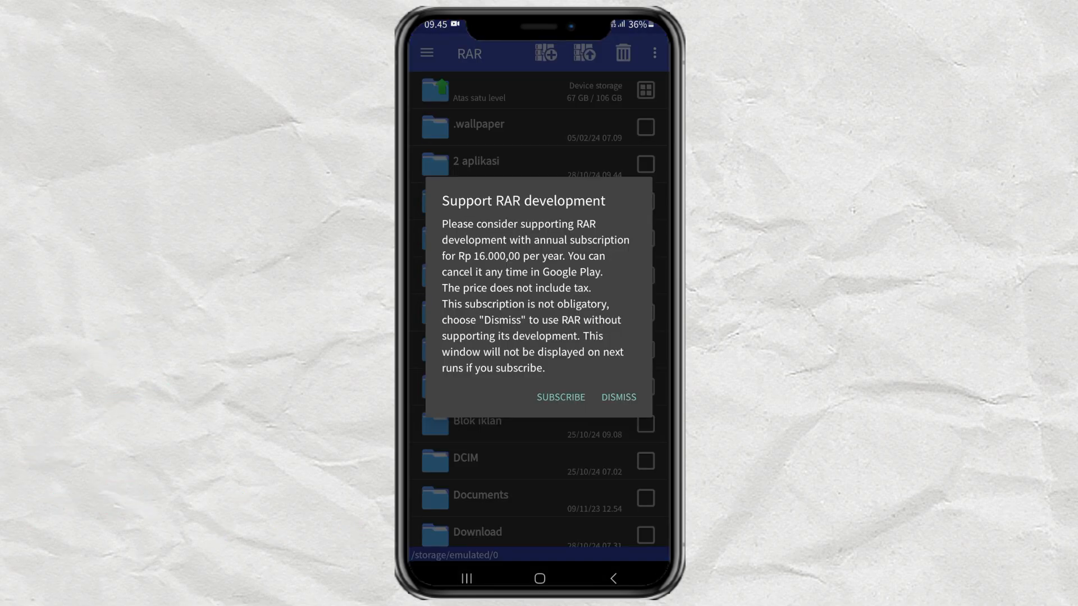
# - Dismiss the subscription prompt, browse into telegram.rar in 2 aplikasi, and bring up its file actions
pyautogui.click(617, 397)
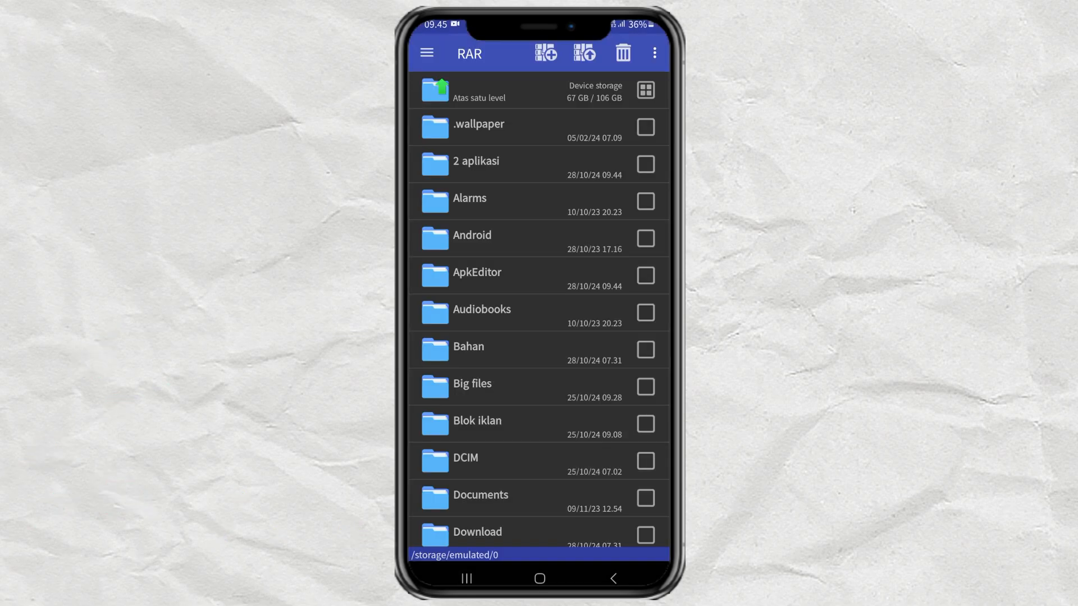
pyautogui.click(473, 164)
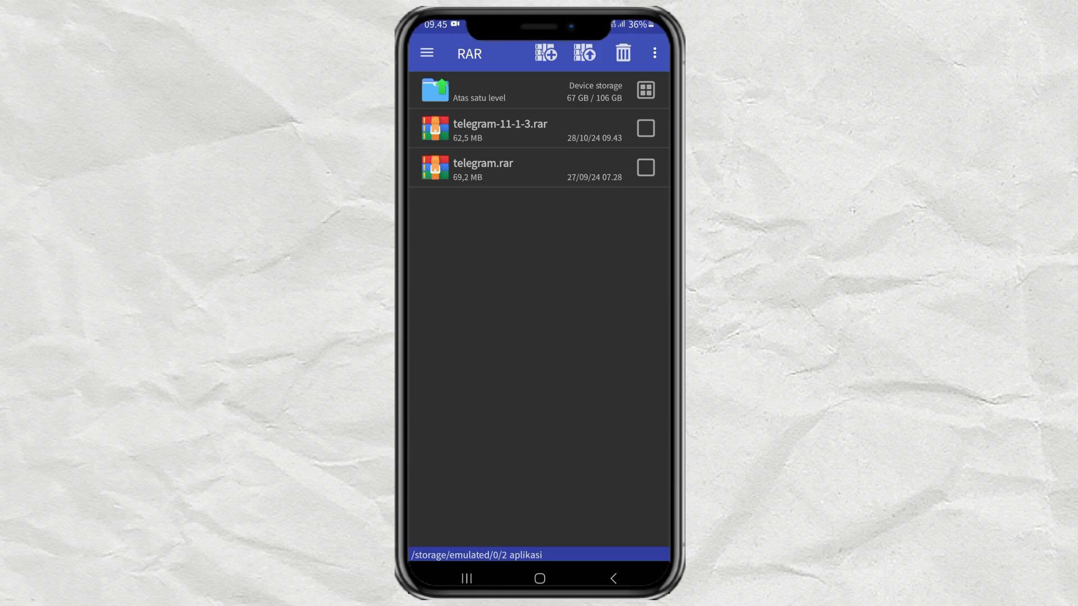
pyautogui.click(482, 168)
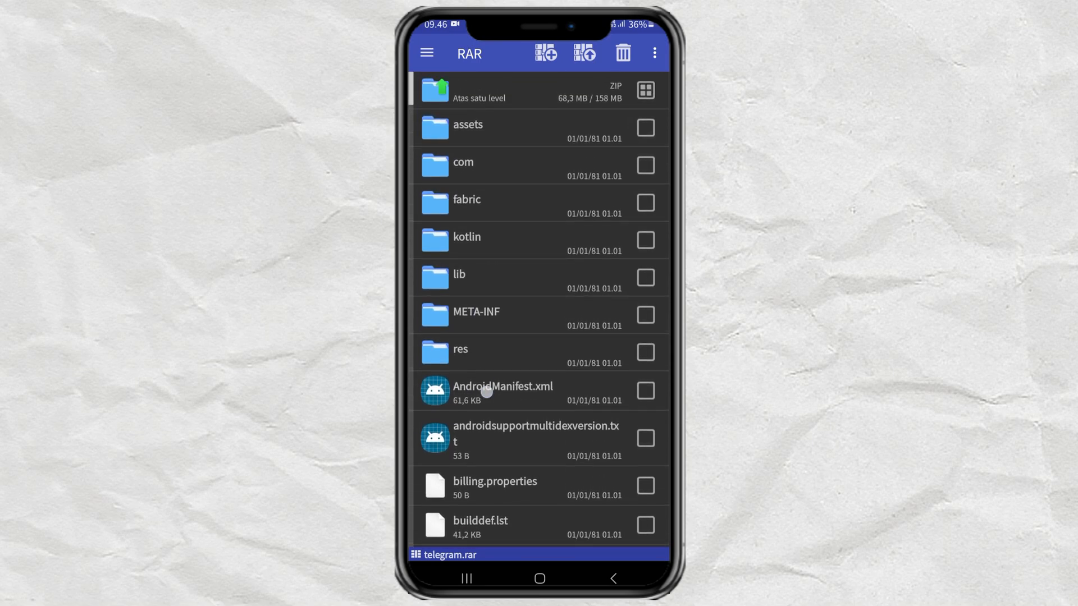
pyautogui.click(478, 90)
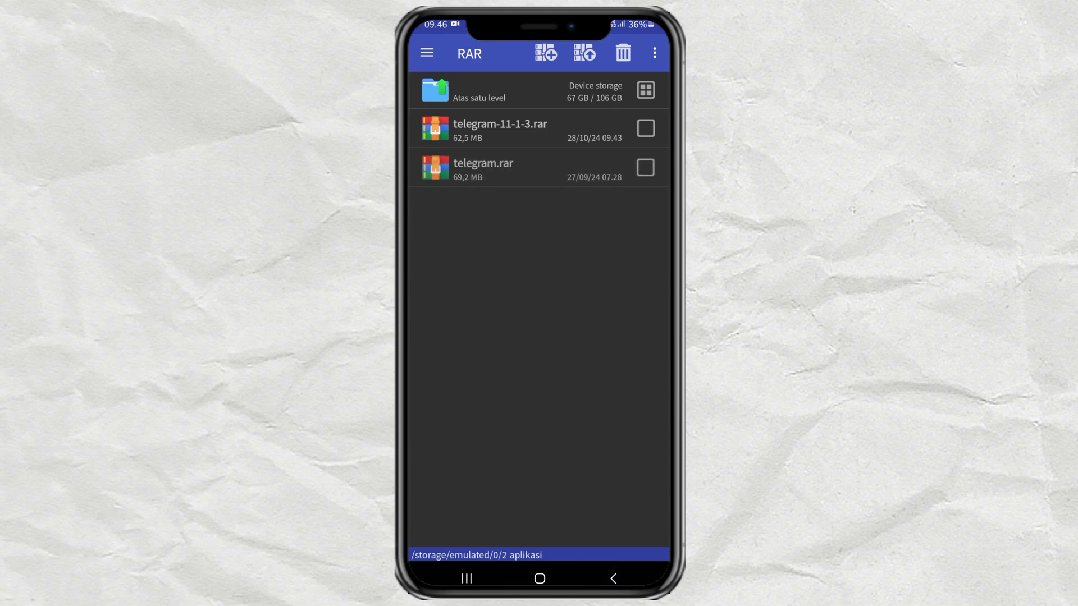
pyautogui.click(645, 167)
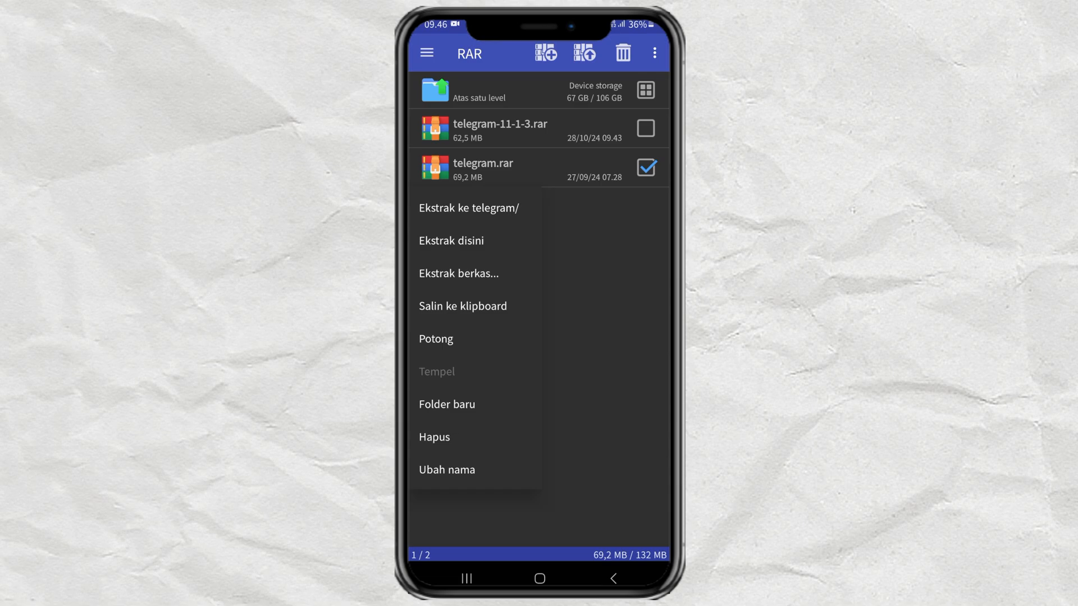
# - Rename telegram.rar to telegram.apk via Ubah nama
pyautogui.click(447, 469)
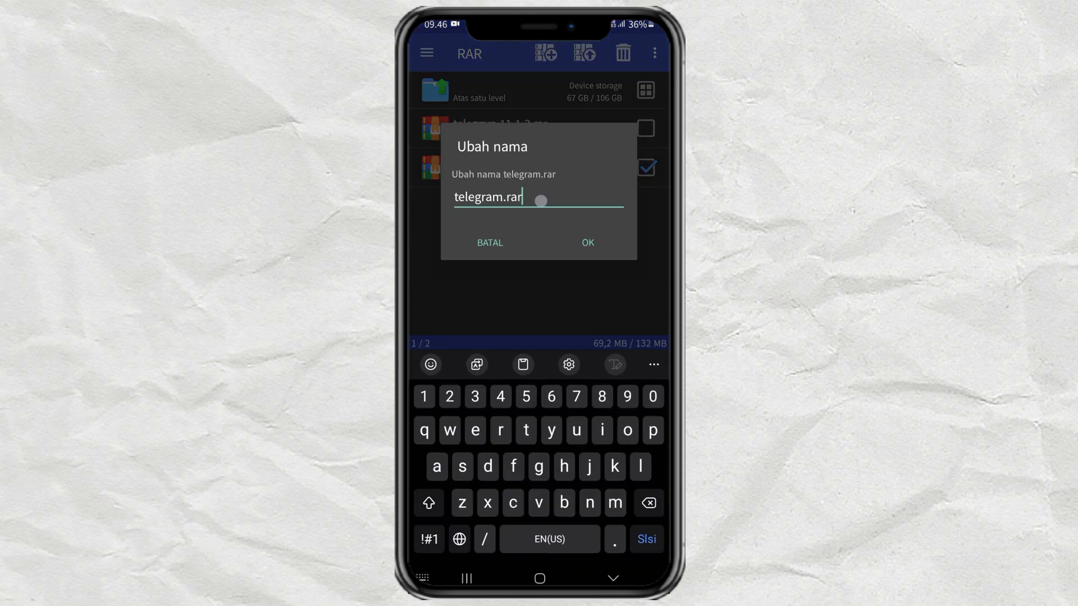
pyautogui.press('BackSpace')
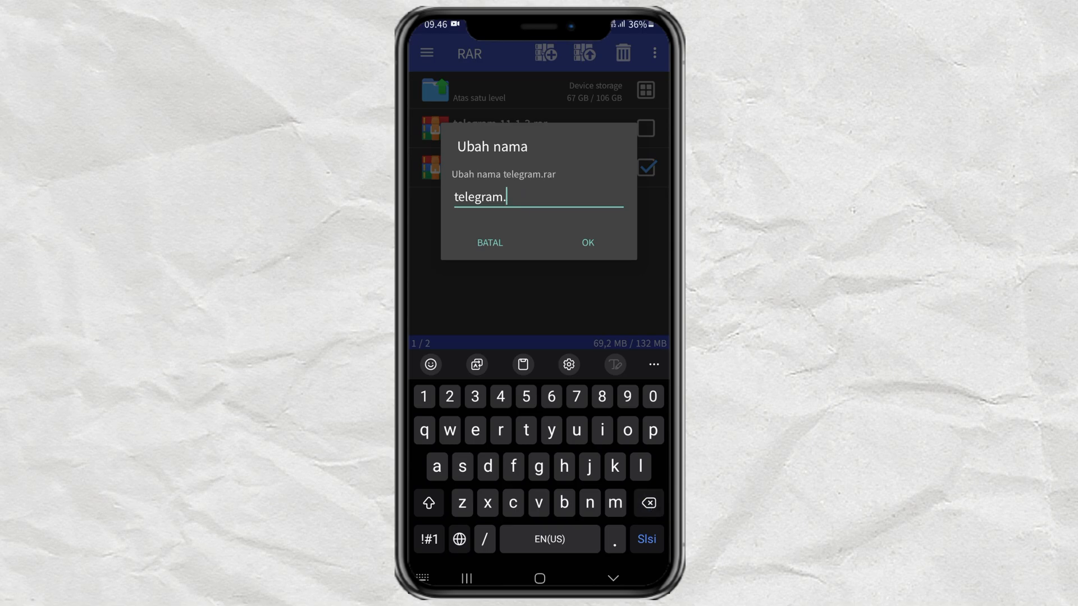
pyautogui.write('ap')
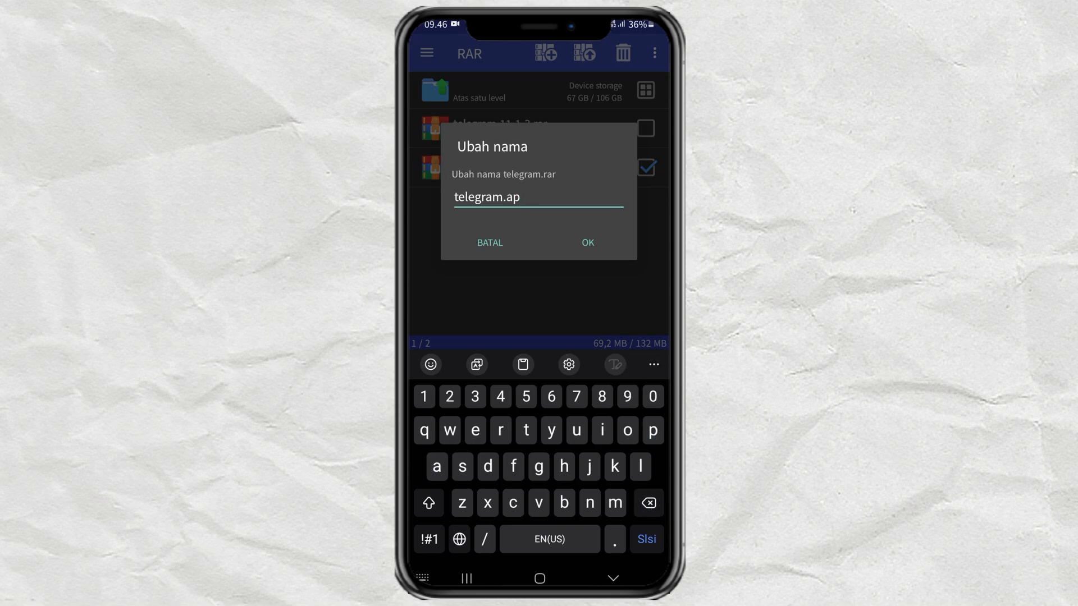
pyautogui.click(586, 242)
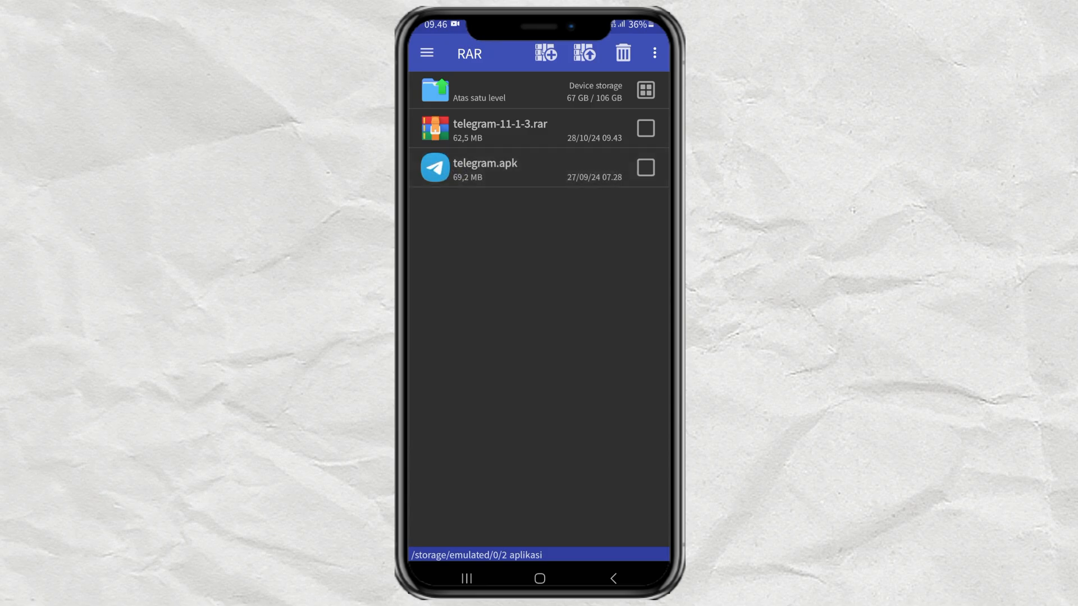
# - Decline telegram.apk's install prompt with Batal and open telegram-11-1-3.rar
pyautogui.click(485, 169)
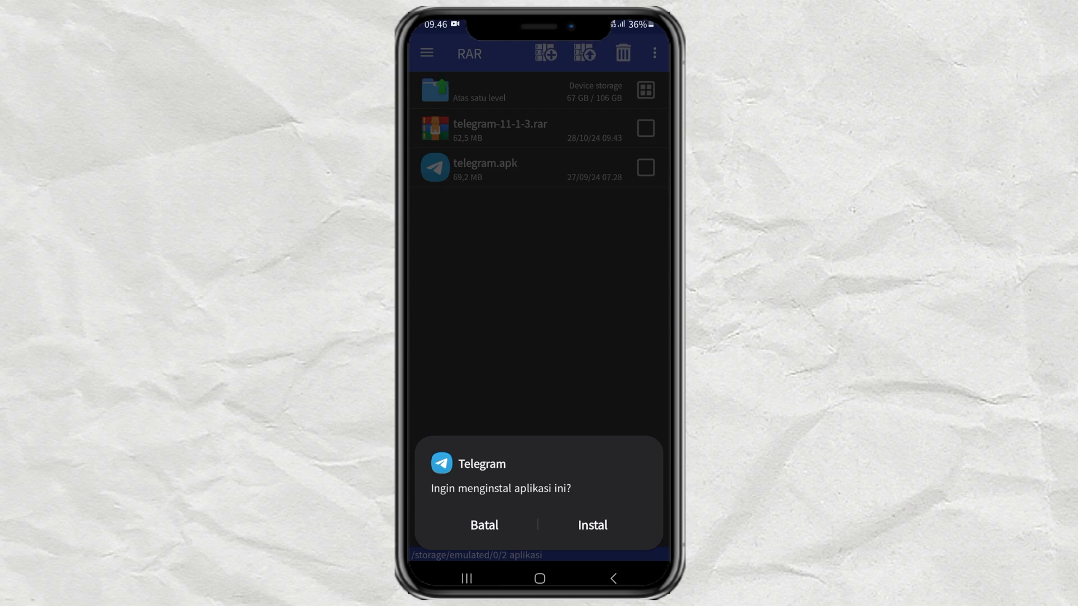
pyautogui.click(483, 524)
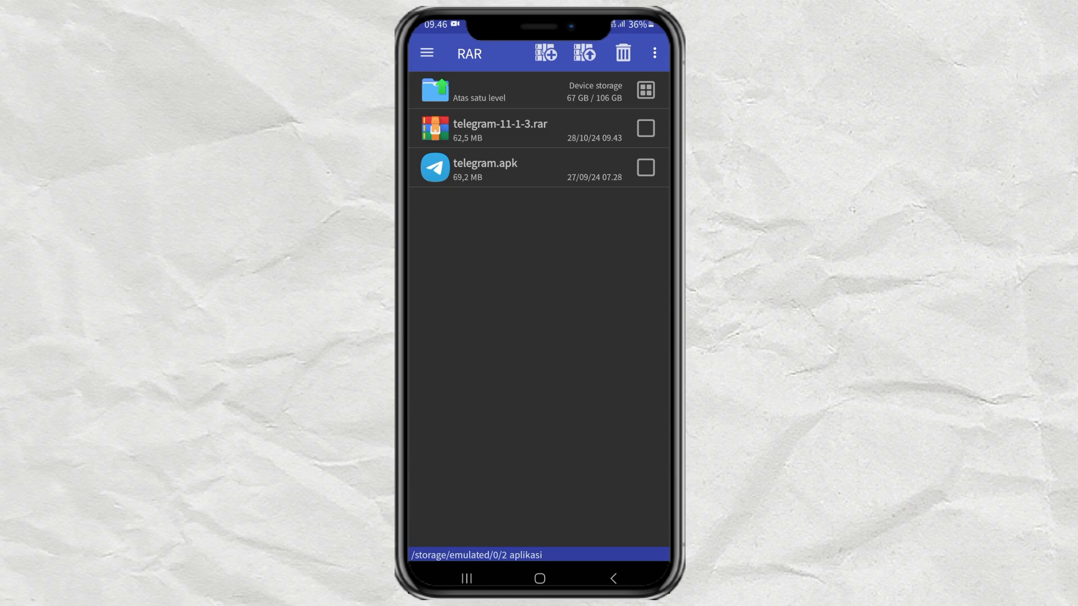
pyautogui.click(501, 131)
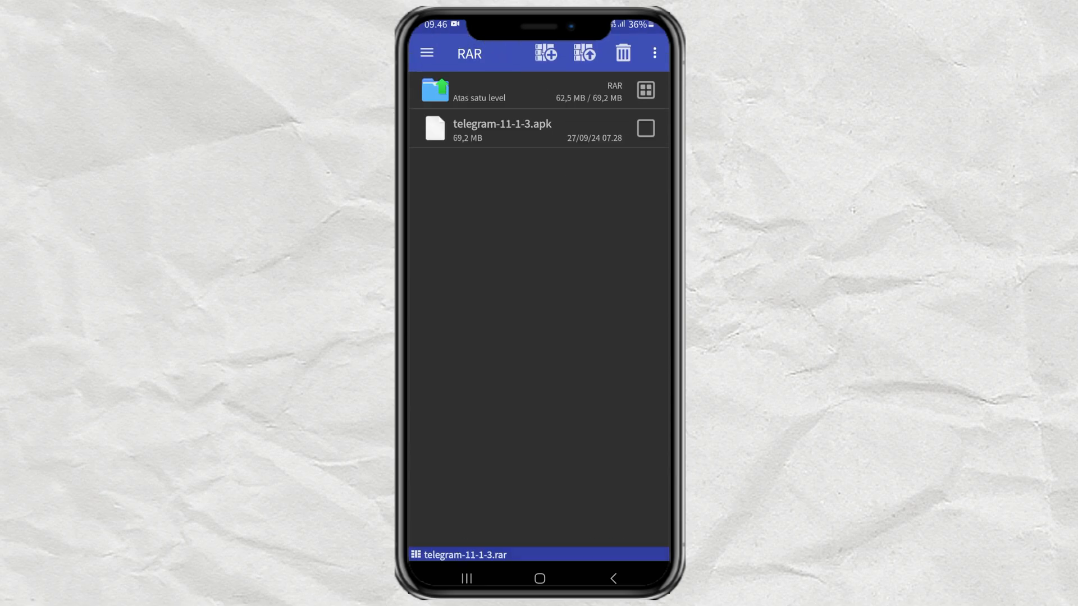
# - Extract telegram-11-1-3.apk into the 2 aplikasi folder beside telegram.apk
pyautogui.click(478, 91)
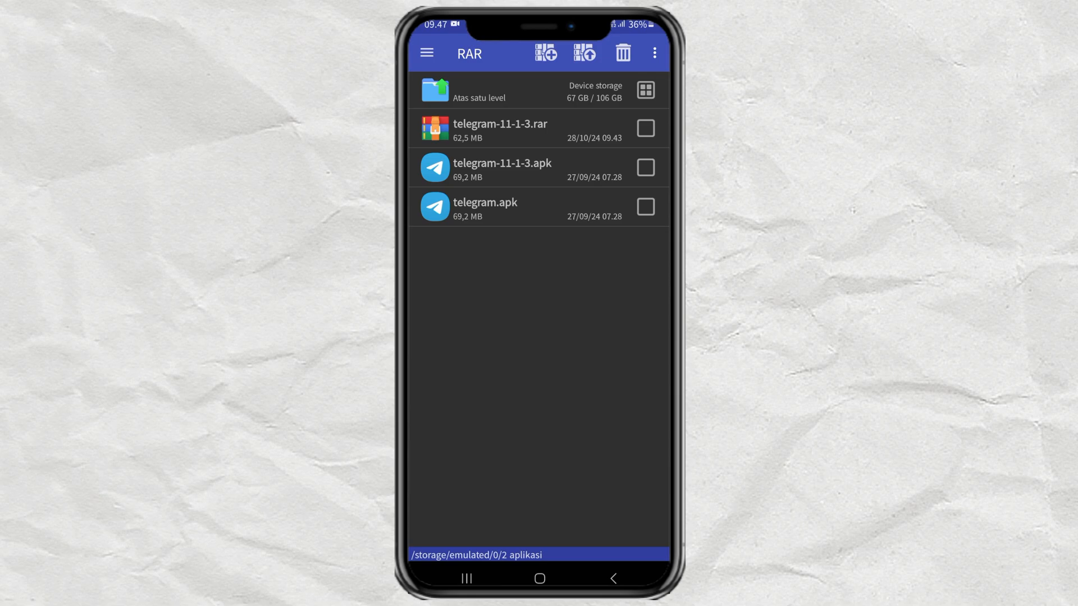
pyautogui.click(486, 201)
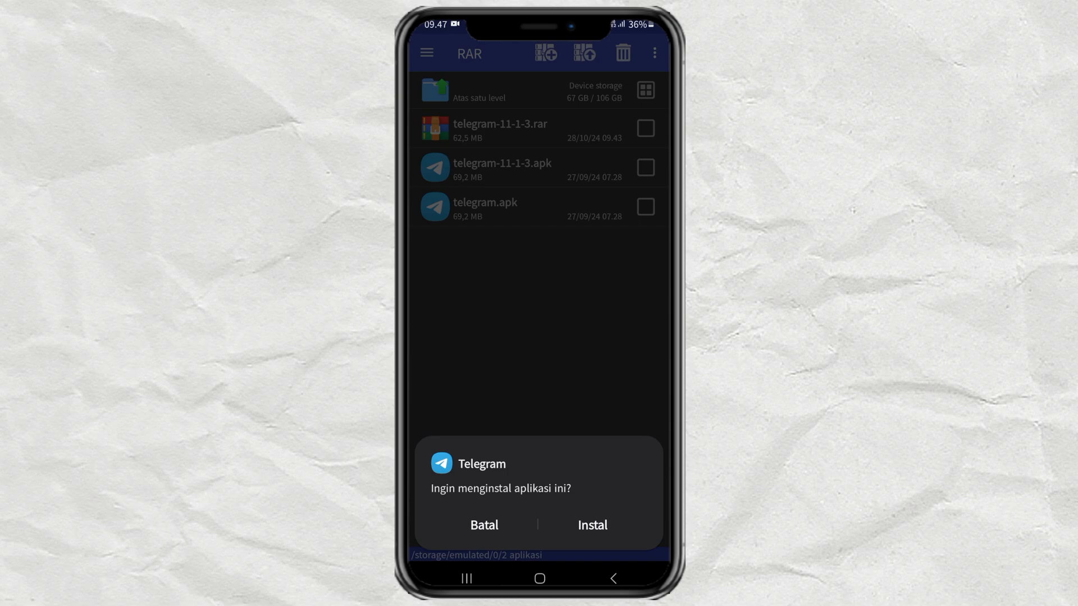
pyautogui.click(483, 524)
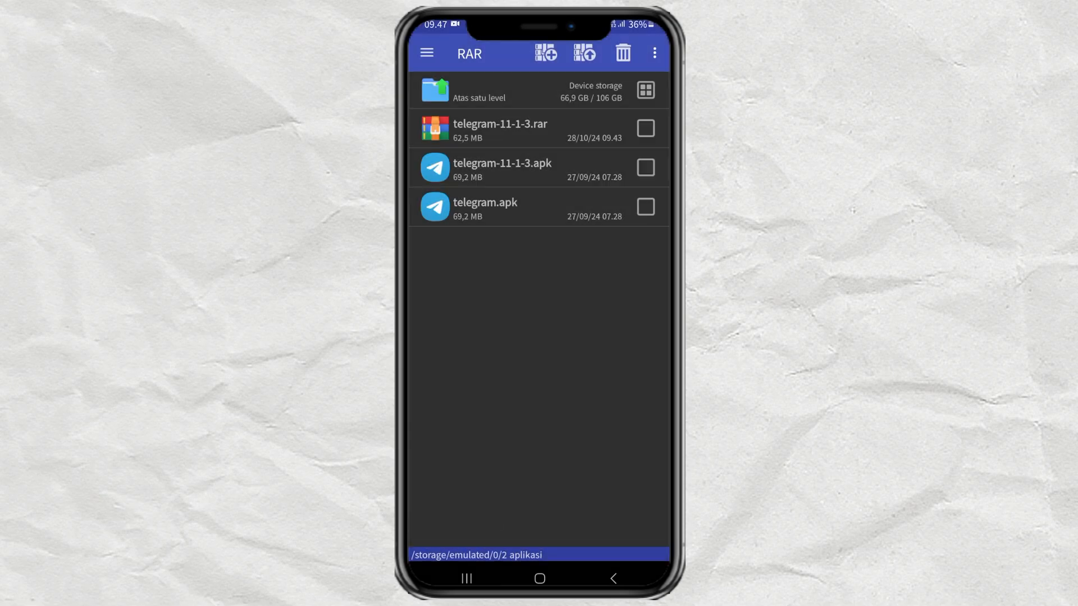